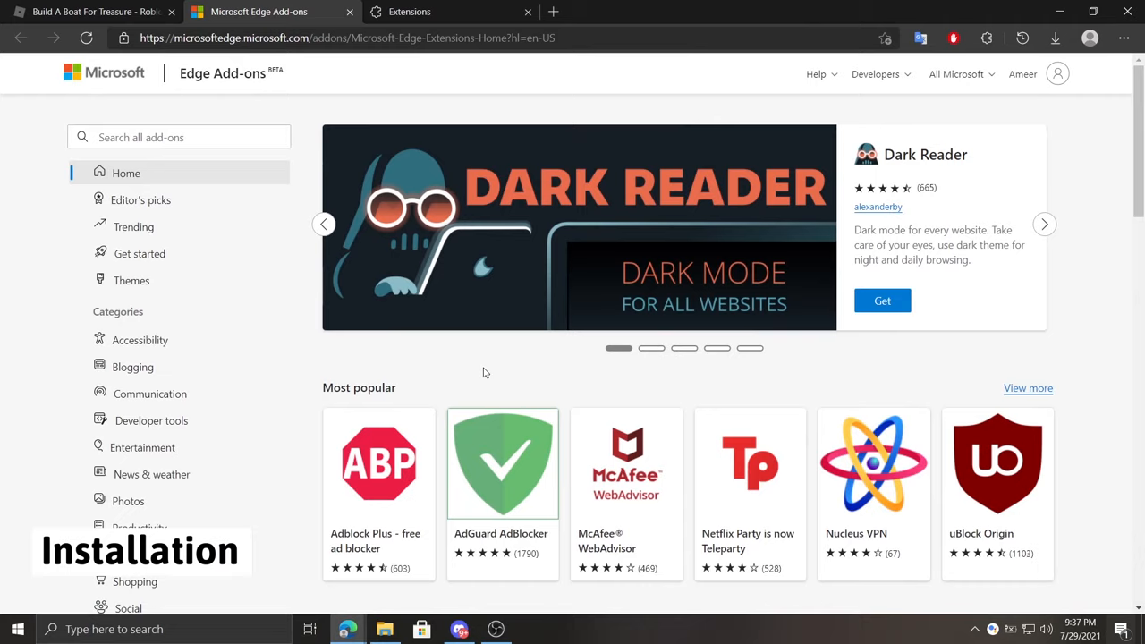
- Search Edge Add-ons for 'Robl' and go to the Roblokis extension's store page
{"action": "type", "text": "Roblokis"}
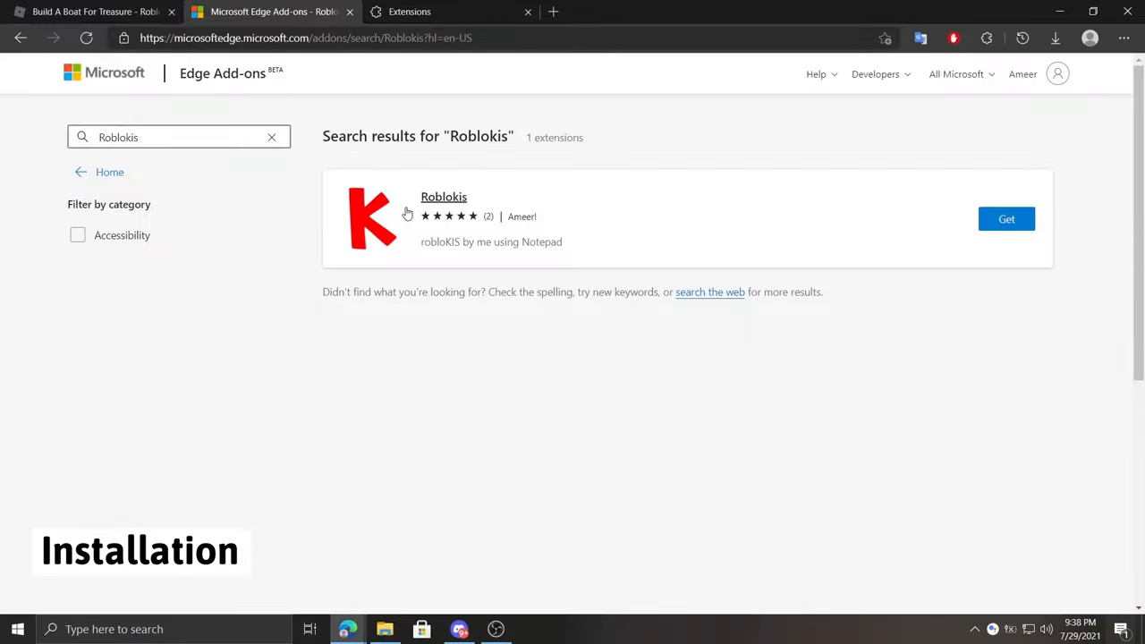
{"action": "left_click", "coordinate": [1005, 218]}
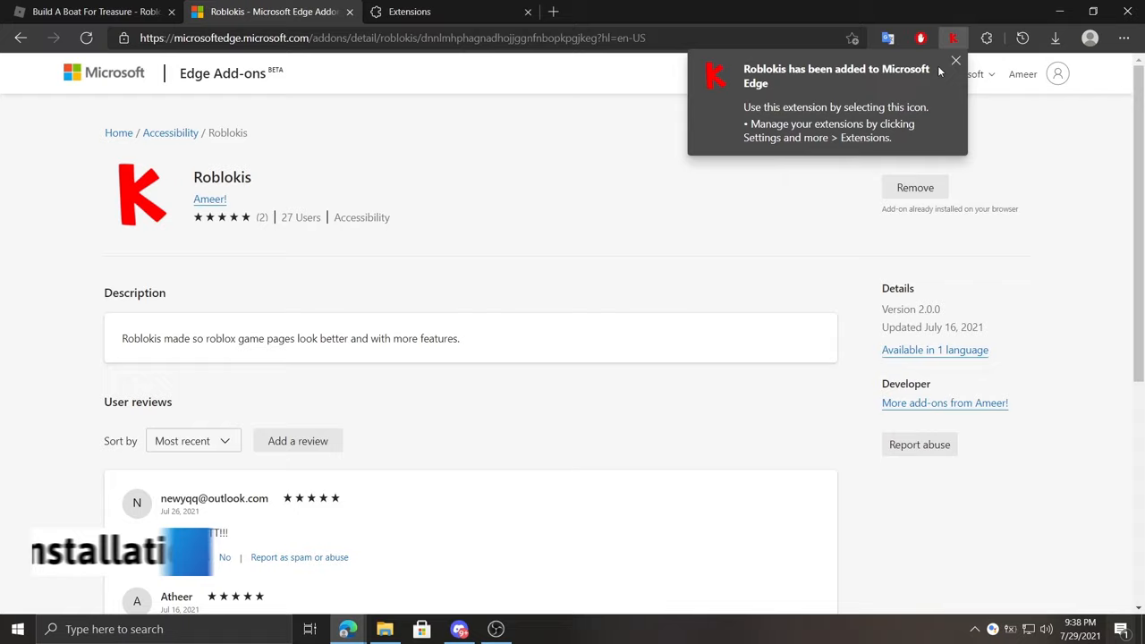
- Bring up the Roblokis settings page and look through its About feature list
{"action": "left_click", "coordinate": [955, 61]}
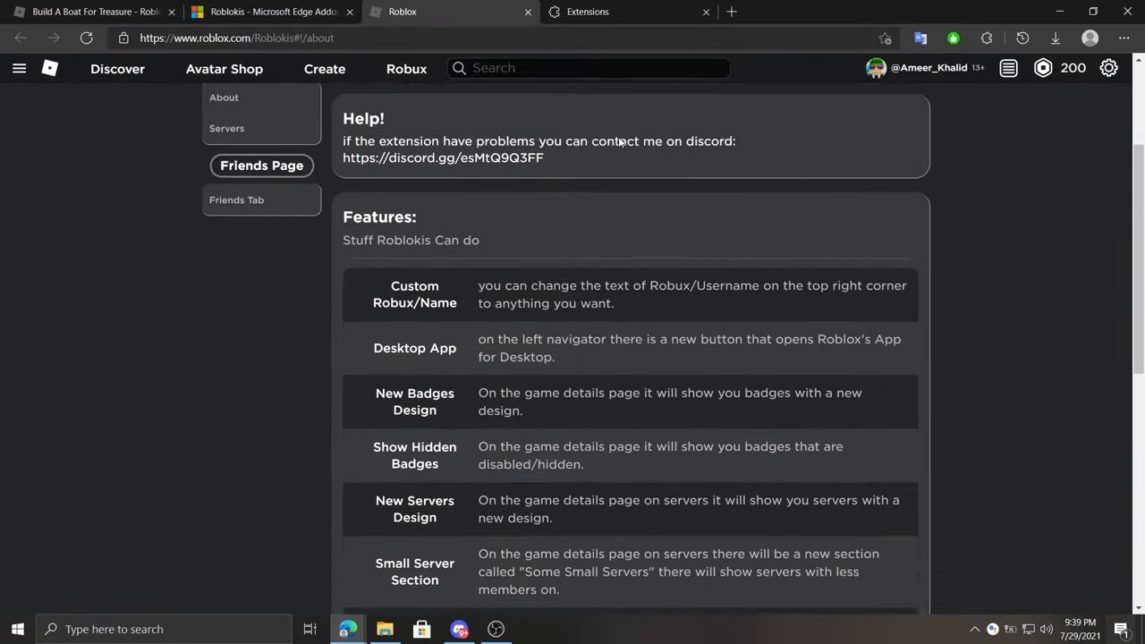
{"action": "scroll", "scroll_direction": "down", "scroll_amount": 3}
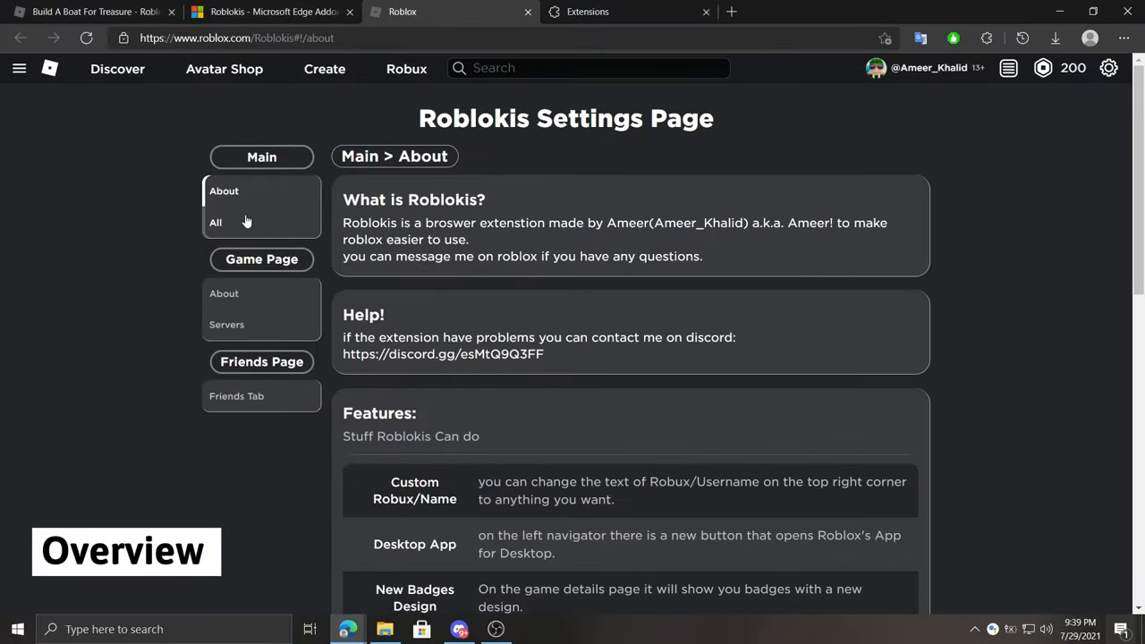
{"action": "left_click", "coordinate": [215, 222]}
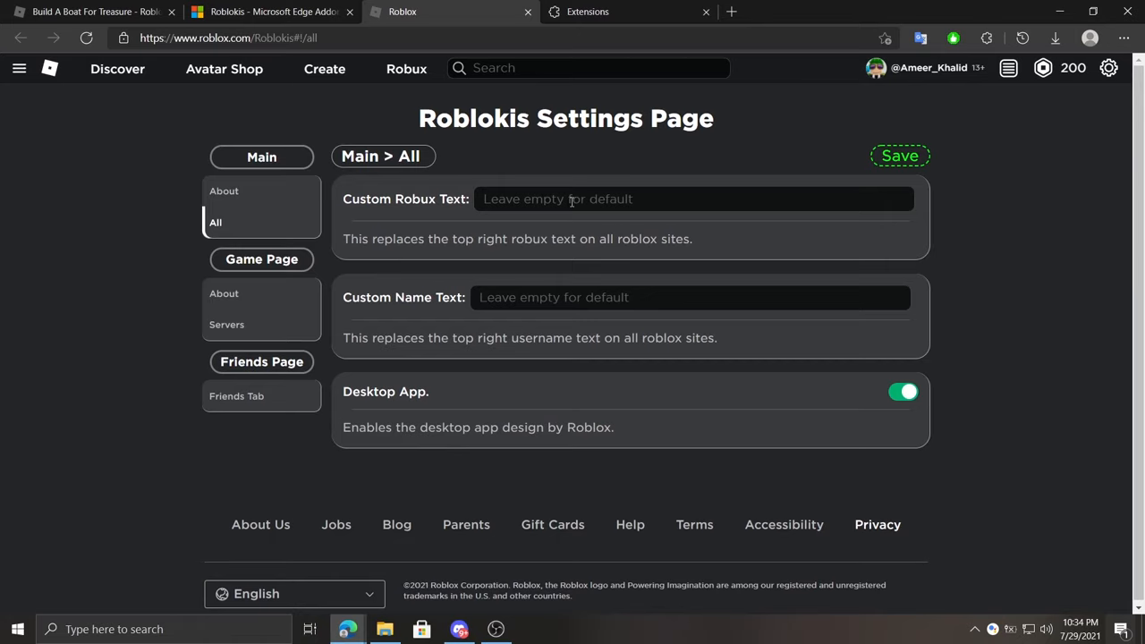
{"action": "left_click", "coordinate": [694, 198]}
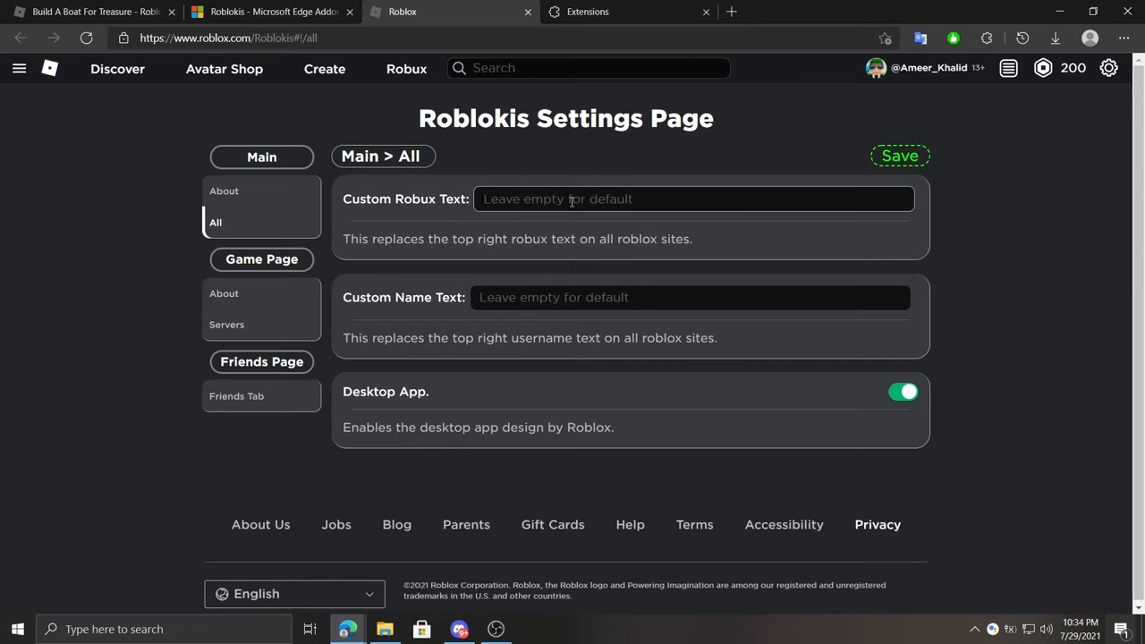
{"action": "type", "text": "B"}
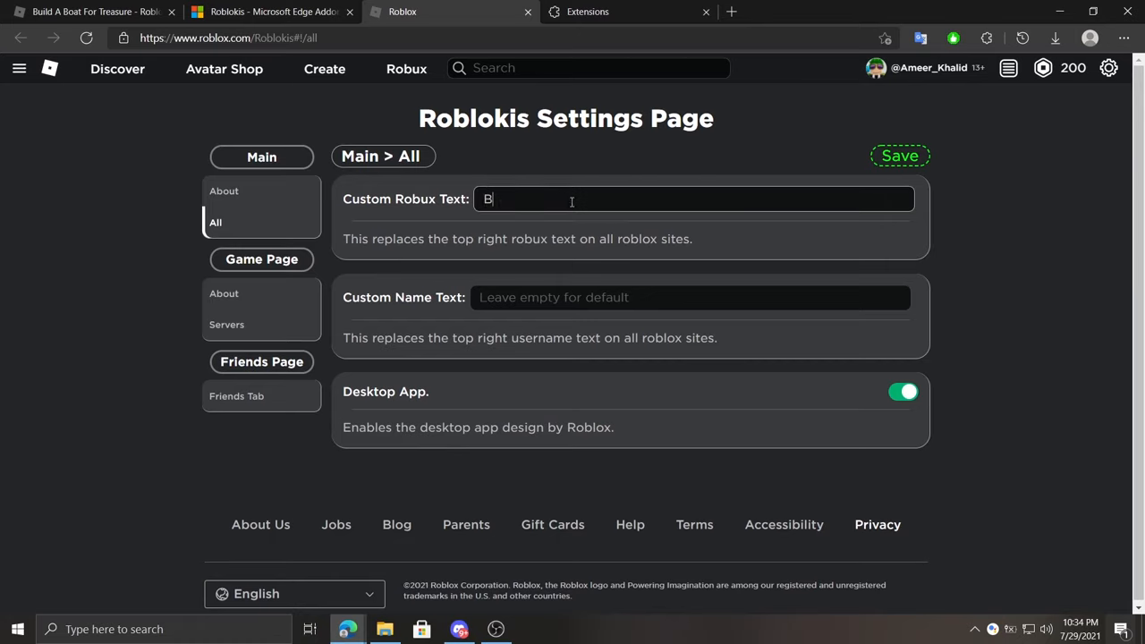
{"action": "left_click", "coordinate": [898, 154]}
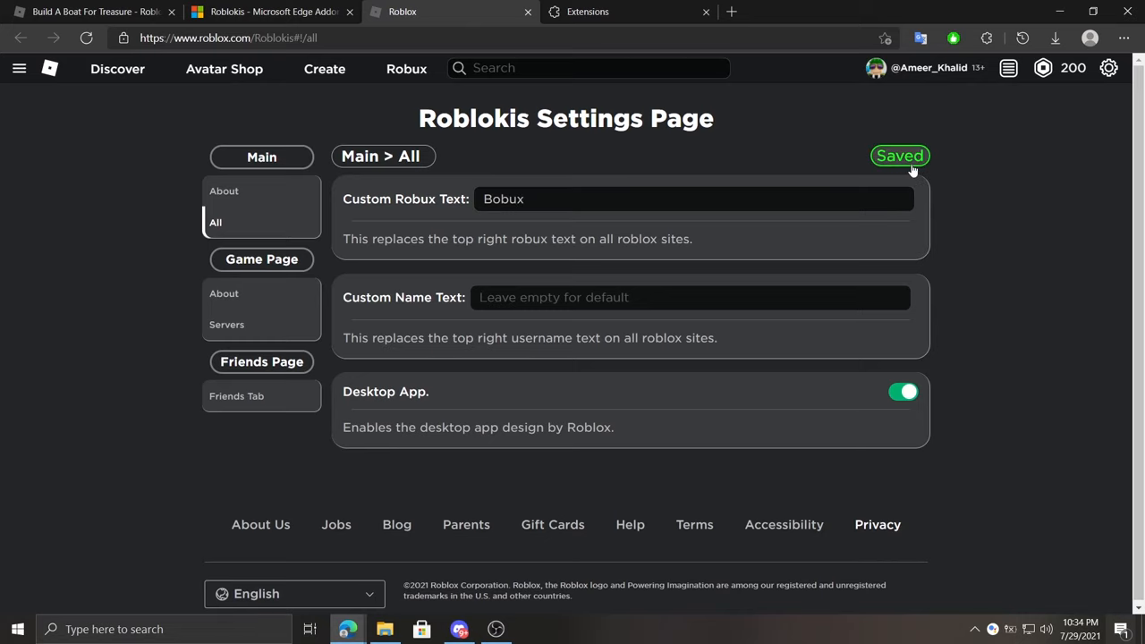
{"action": "left_click", "coordinate": [93, 12]}
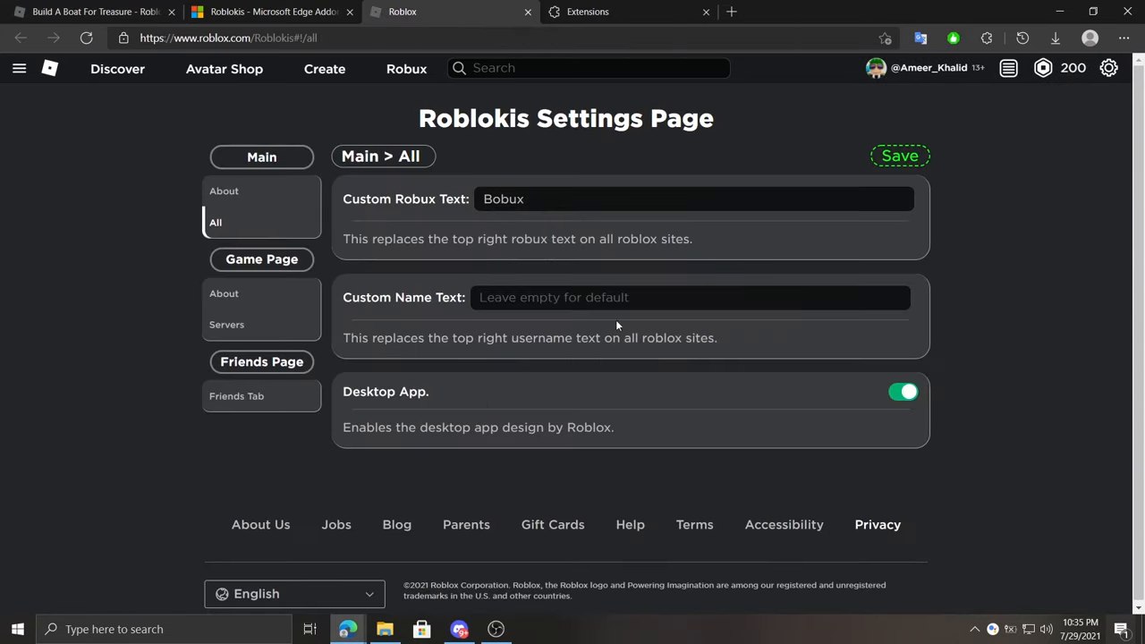
{"action": "type", "text": "@Subsc"}
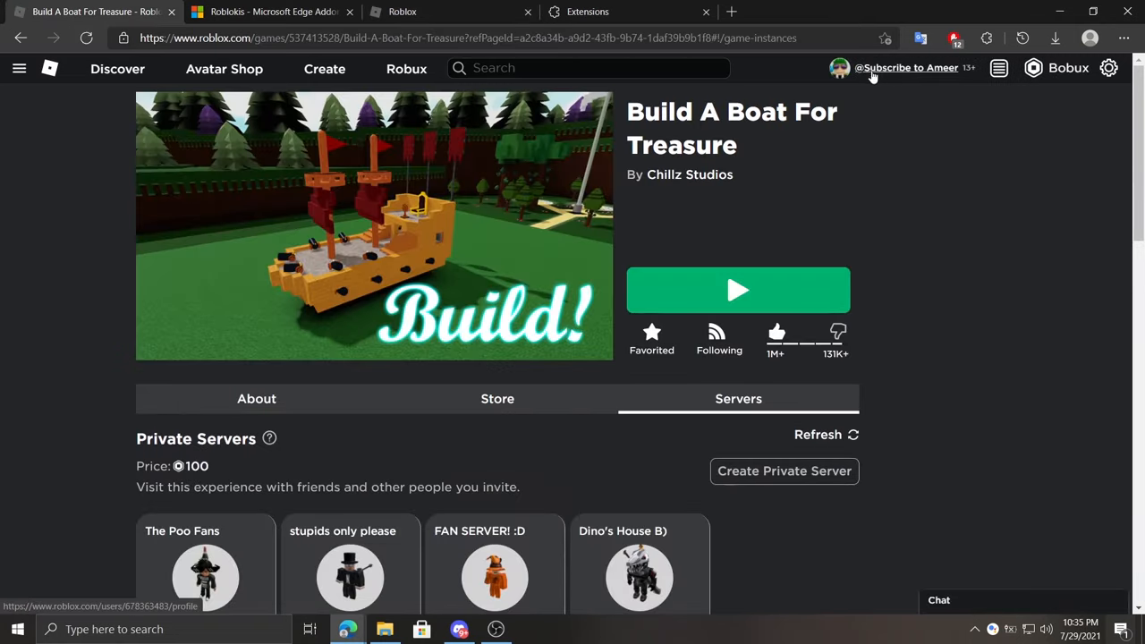
- Check the game page and side navigation for the custom text, then go to the Game Page About settings
{"action": "left_click", "coordinate": [272, 11]}
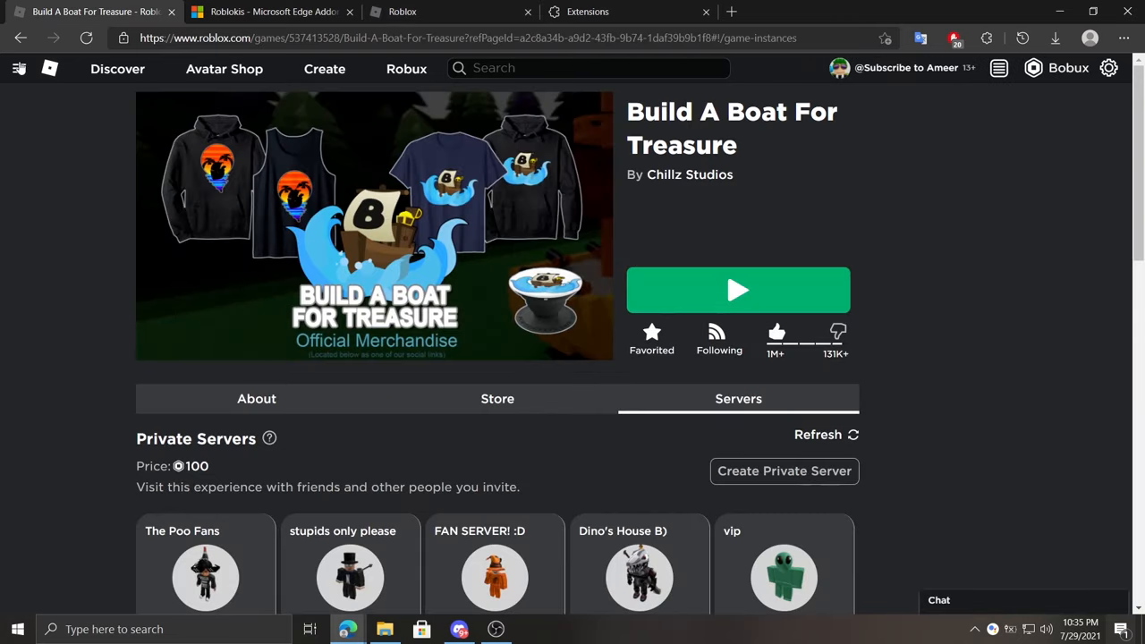
{"action": "left_click", "coordinate": [21, 70]}
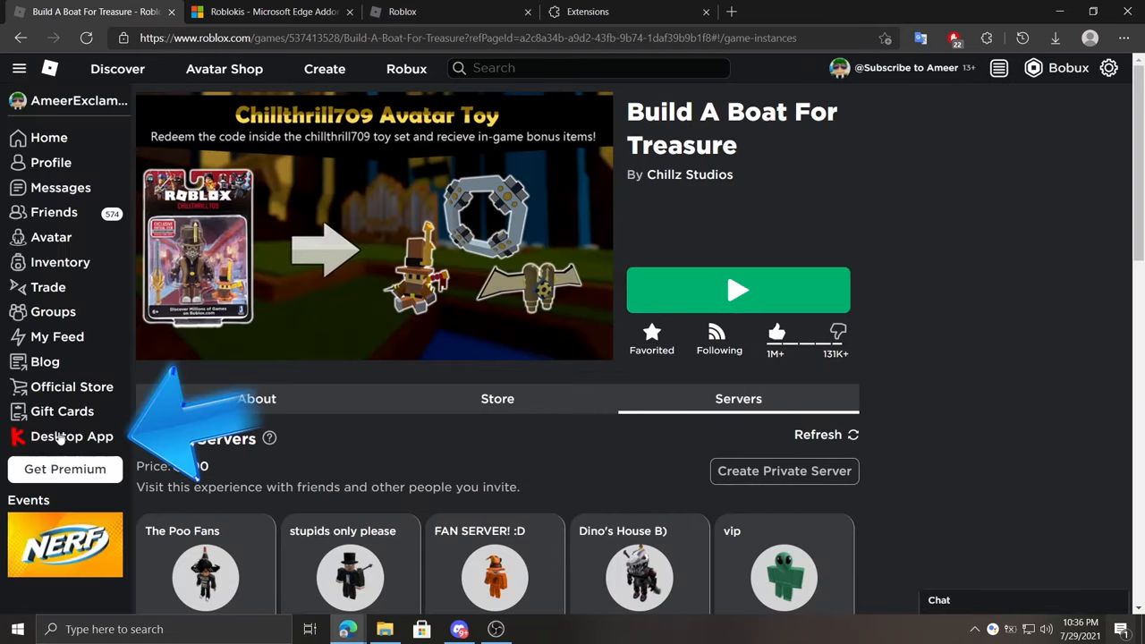
{"action": "left_click", "coordinate": [737, 290]}
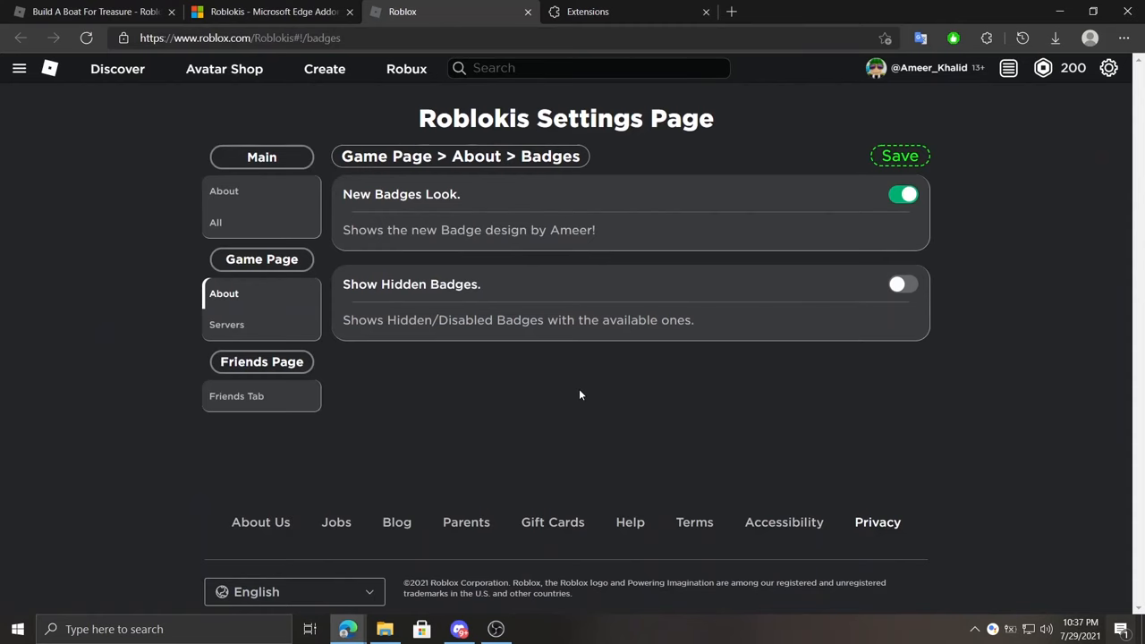
{"action": "mouse_move", "coordinate": [590, 223]}
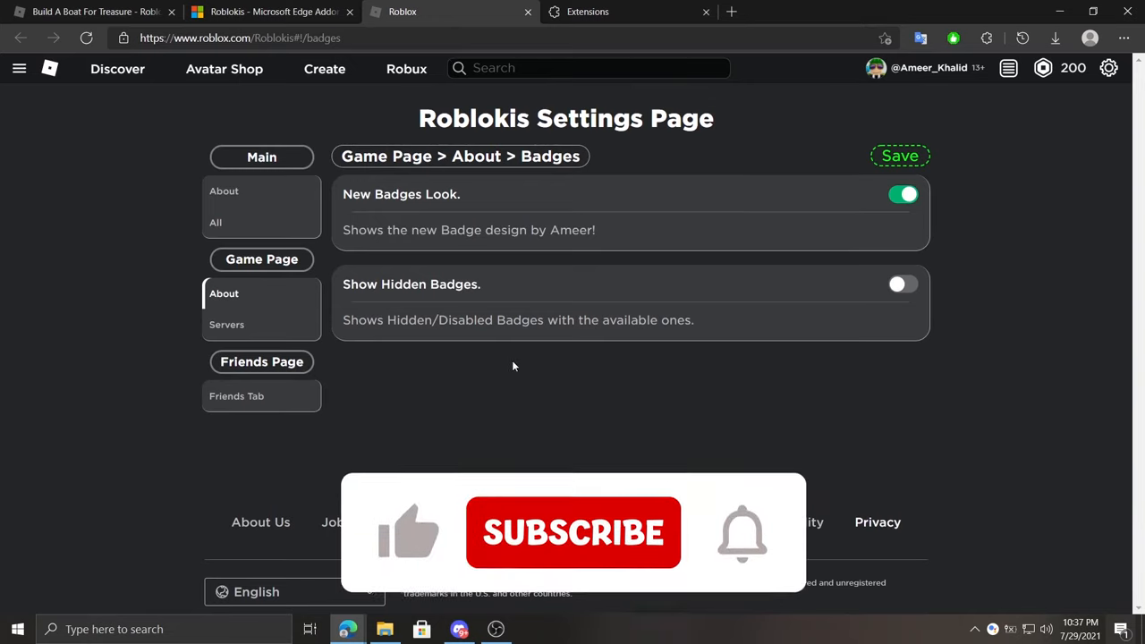
- Turn on Show Hidden Badges, save, and view the hidden badges in the game's badge list
{"action": "left_click", "coordinate": [901, 284]}
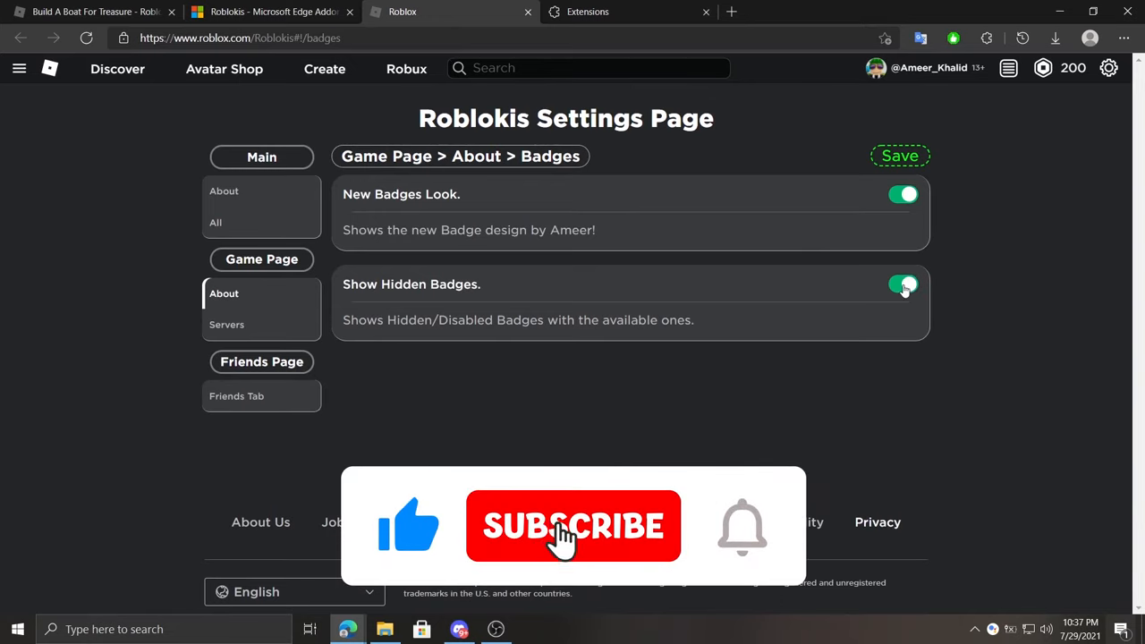
{"action": "left_click", "coordinate": [572, 525]}
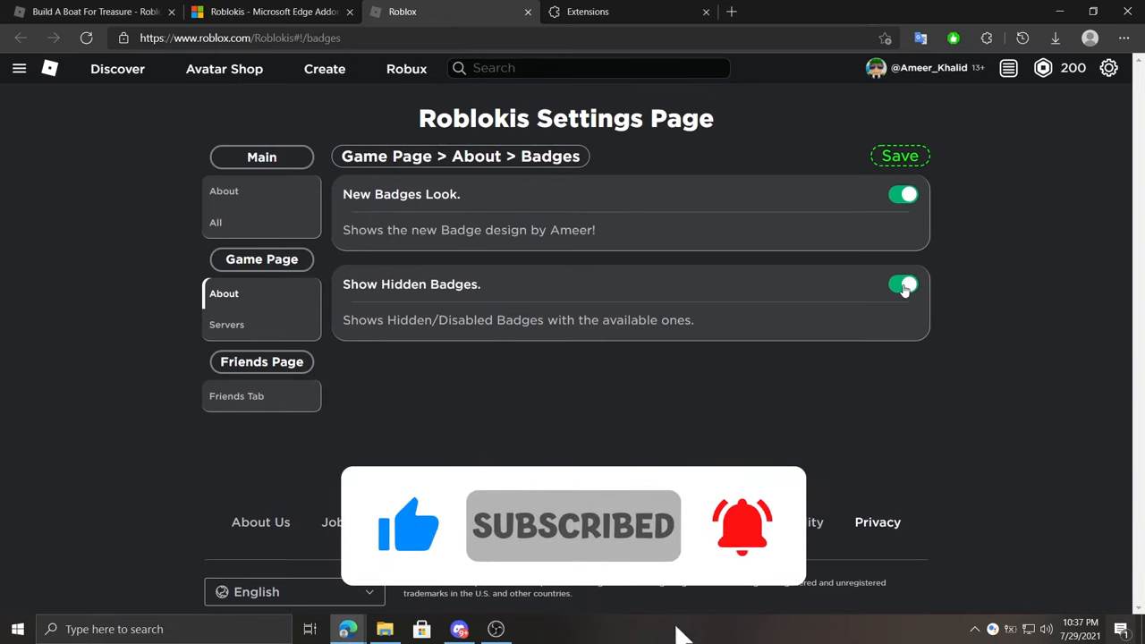
{"action": "left_click", "coordinate": [93, 11]}
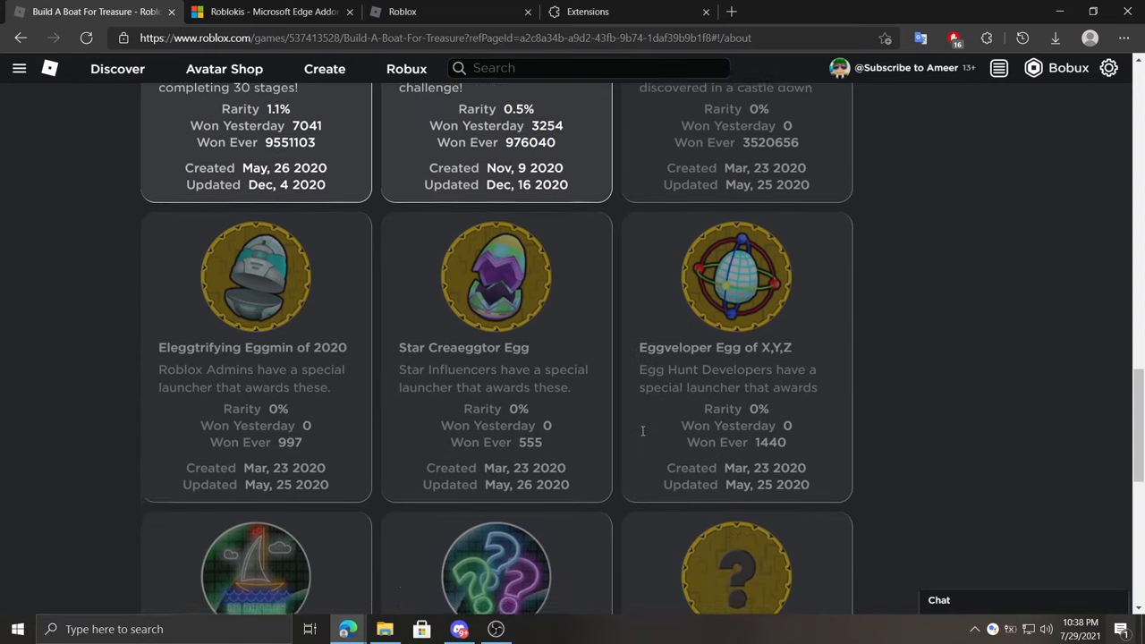
{"action": "scroll", "scroll_direction": "down", "scroll_amount": 3}
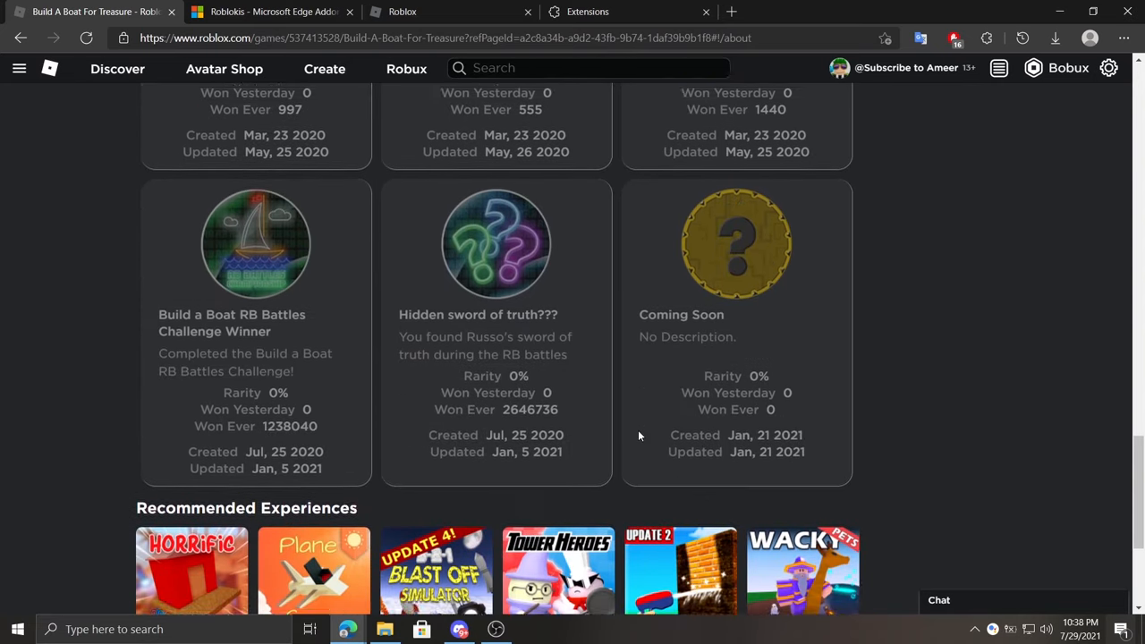
{"action": "left_click", "coordinate": [735, 243]}
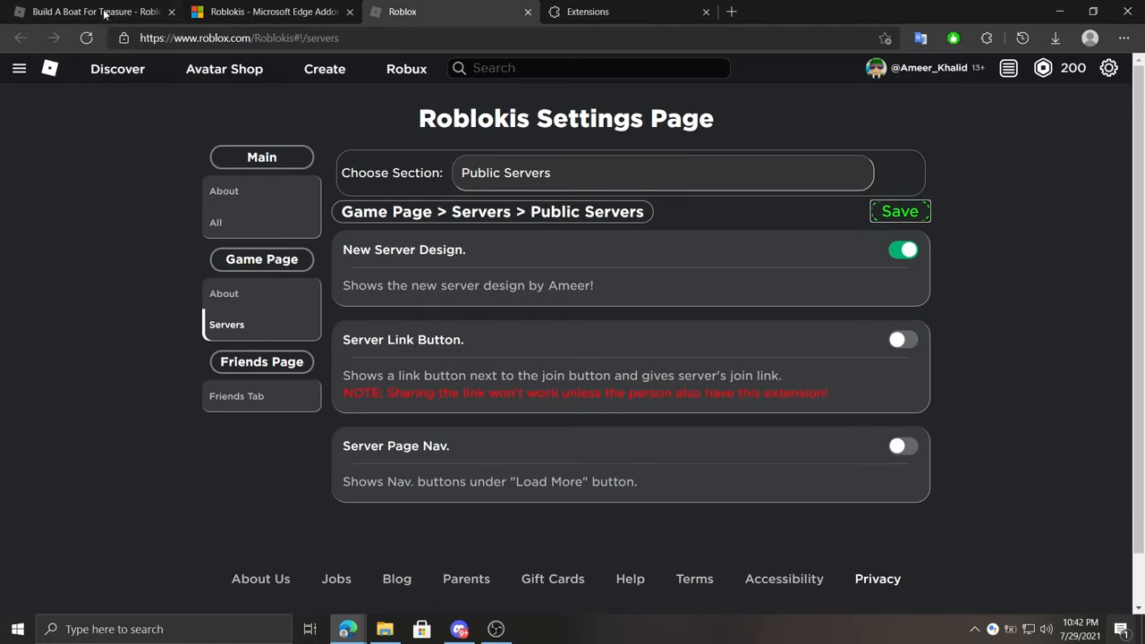
- Review the paged Other Servers list with the server link option on, then go to Small Servers settings
{"action": "left_click", "coordinate": [89, 15]}
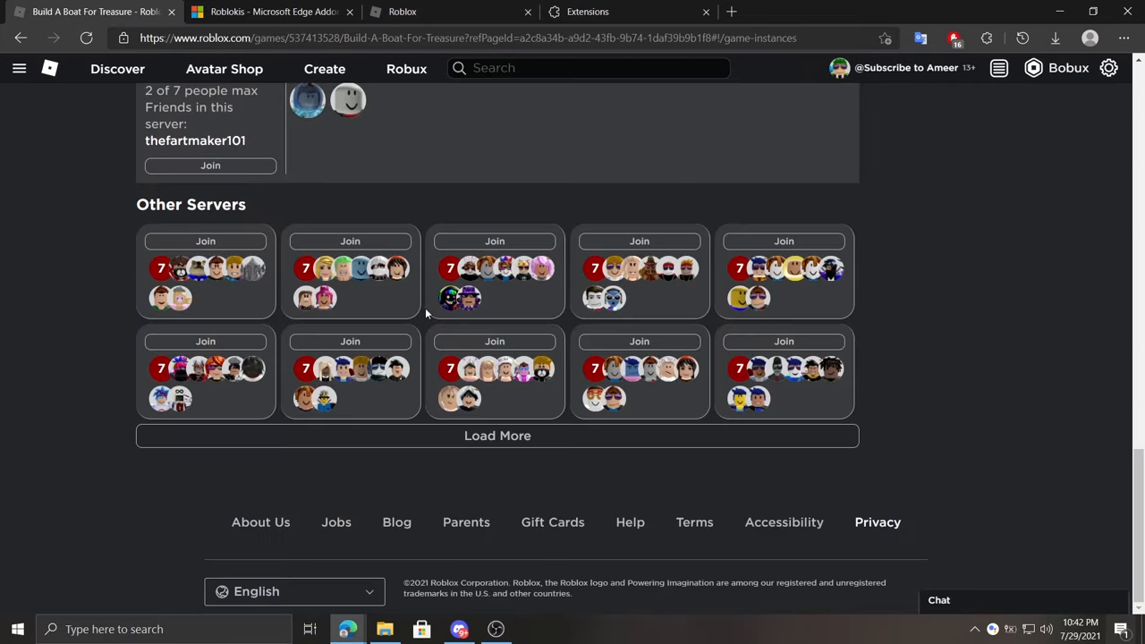
{"action": "mouse_move", "coordinate": [443, 421]}
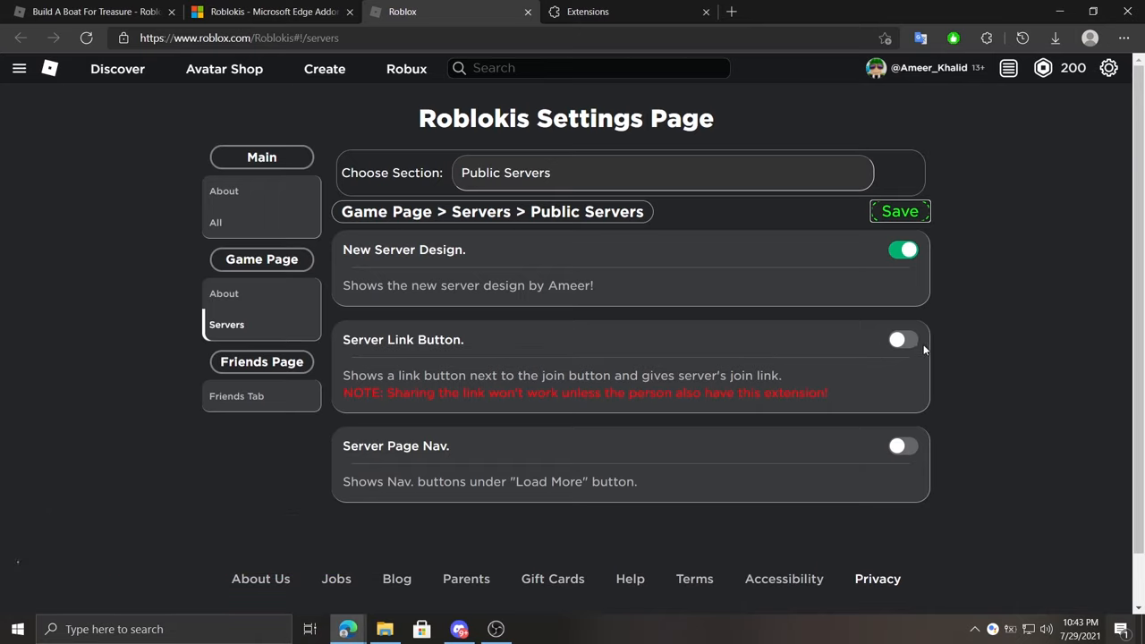
{"action": "left_click", "coordinate": [901, 339]}
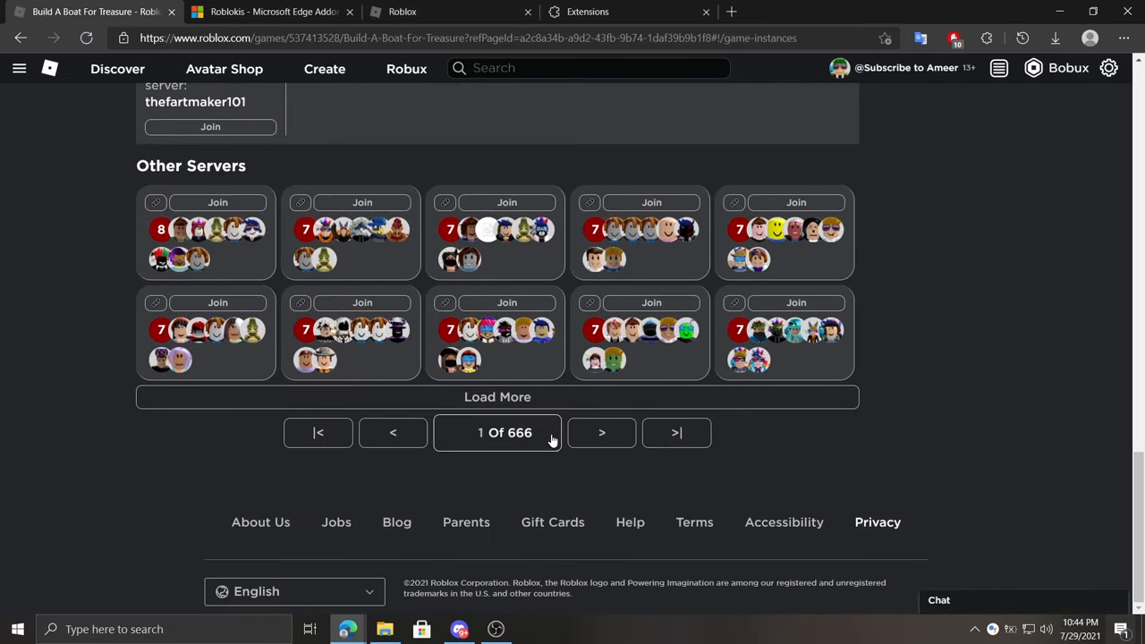
{"action": "mouse_move", "coordinate": [482, 439]}
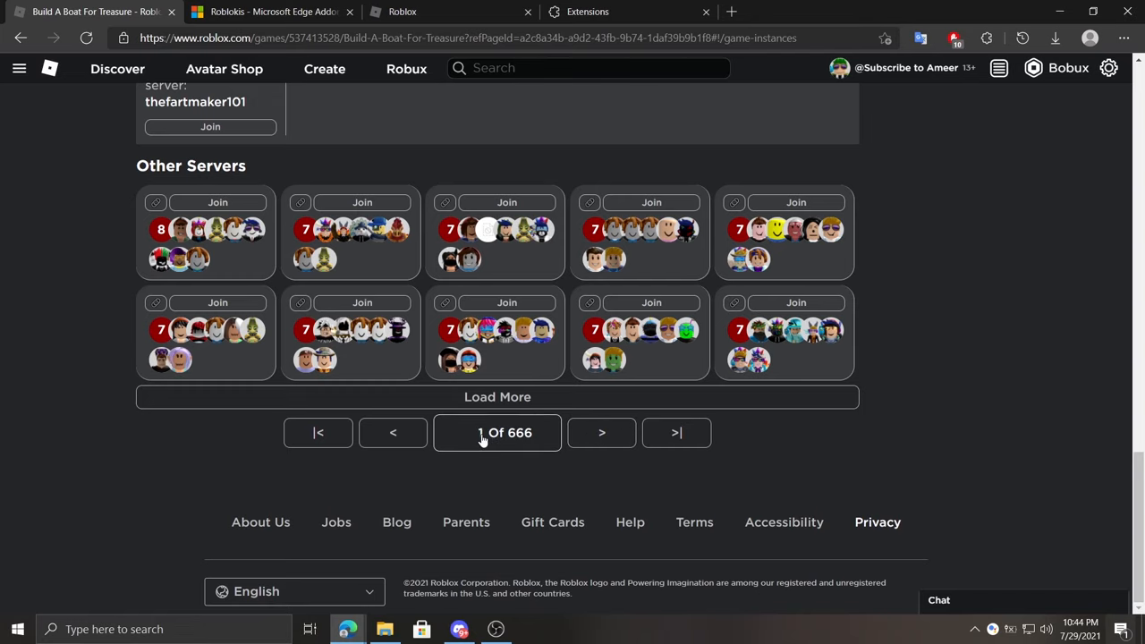
{"action": "left_click", "coordinate": [601, 433]}
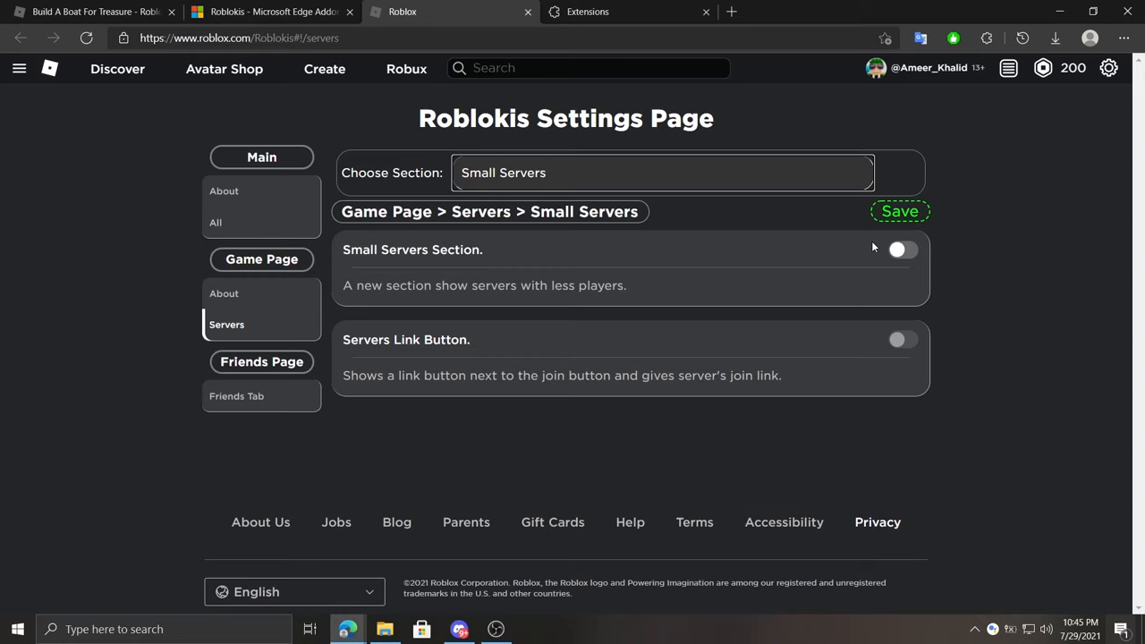
- Enable the Small Servers Section and check the small servers listed on the game page
{"action": "left_click", "coordinate": [89, 13]}
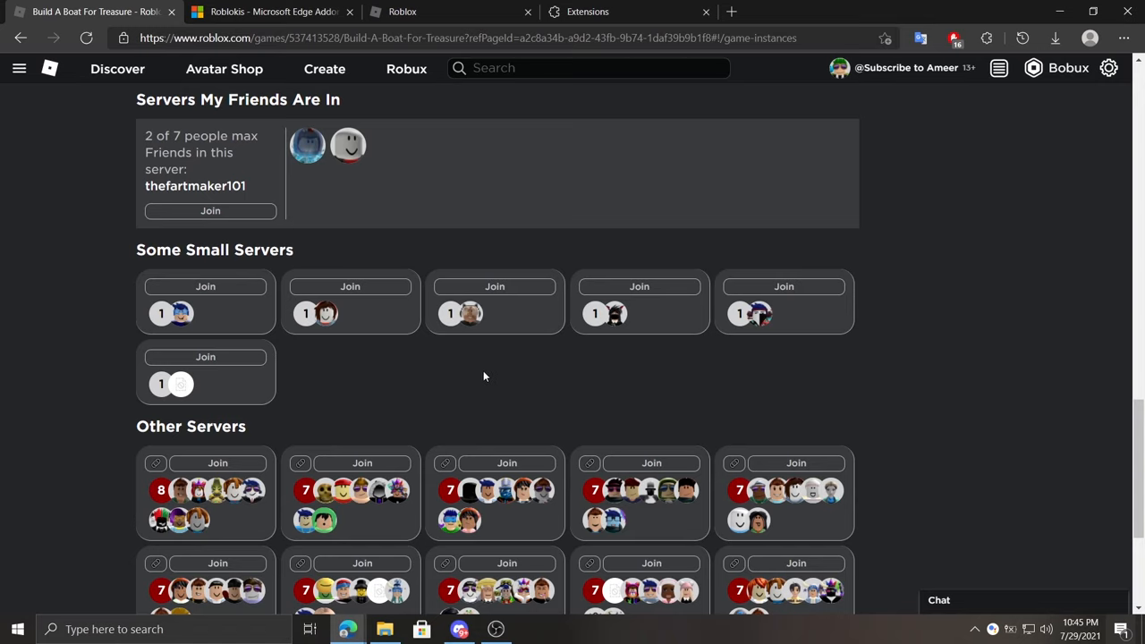
{"action": "scroll", "scroll_direction": "down", "scroll_amount": 3}
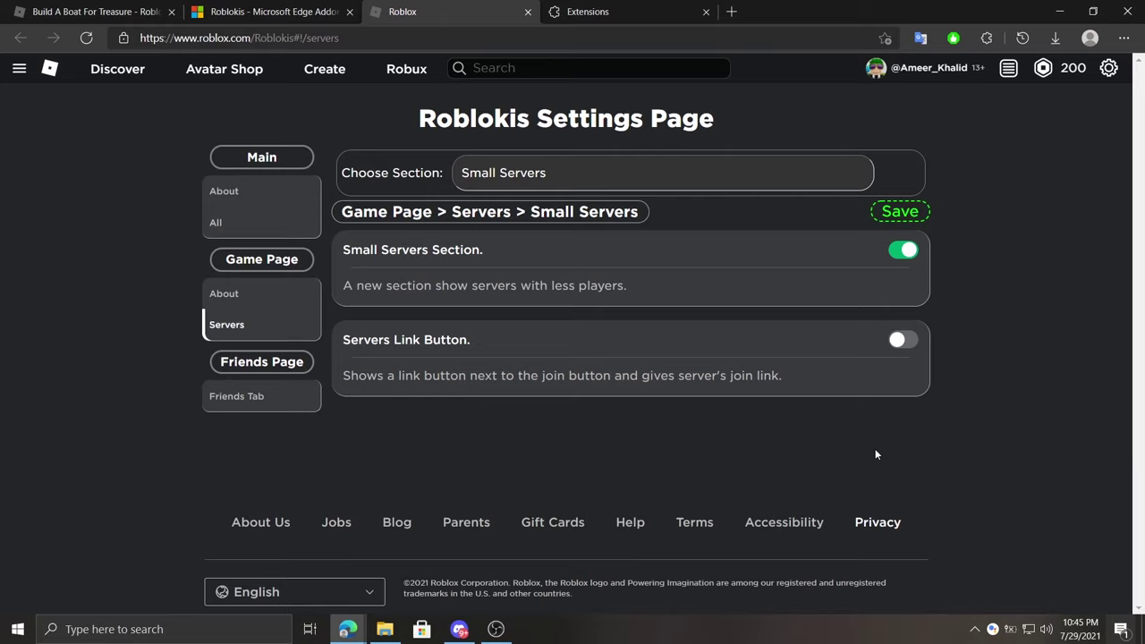
{"action": "mouse_move", "coordinate": [967, 340]}
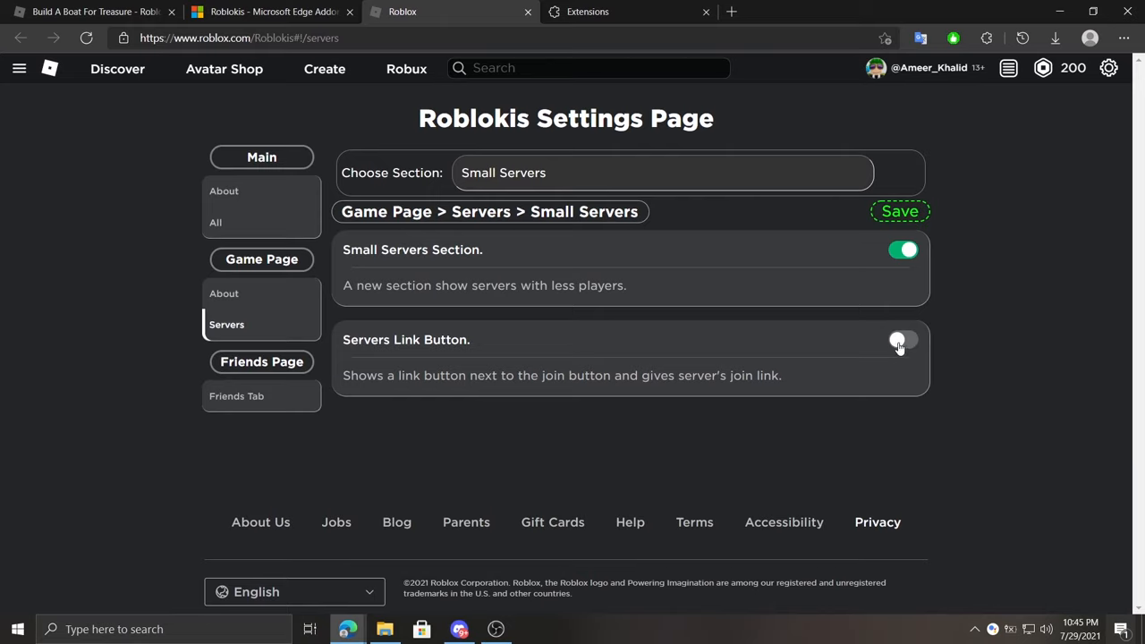
{"action": "left_click", "coordinate": [901, 340]}
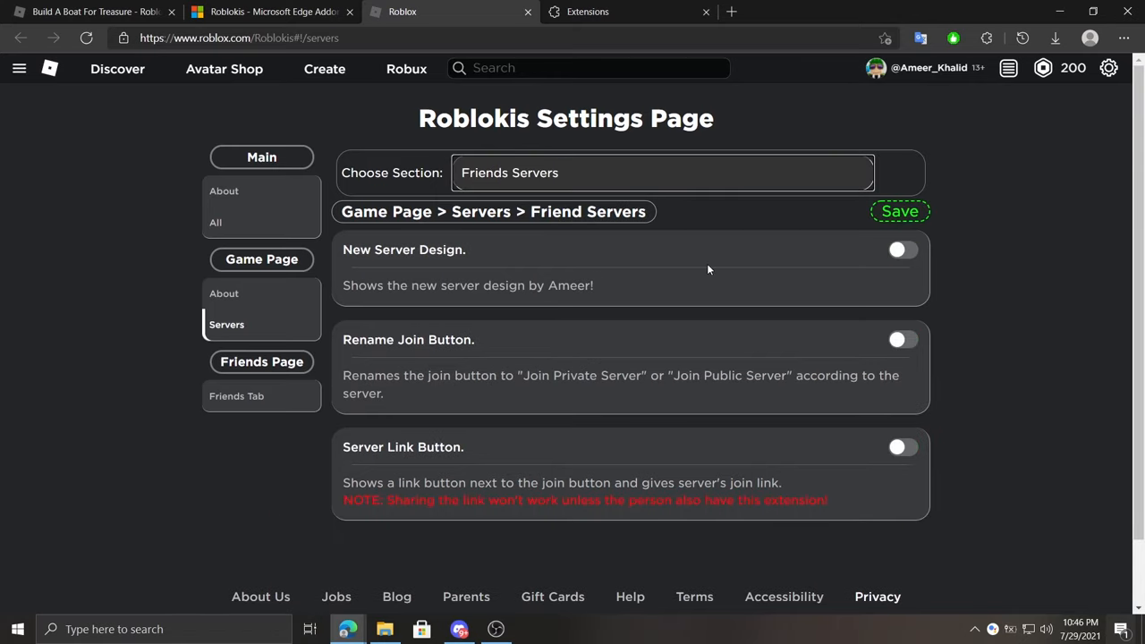
- Enable New Server Design and Rename Join Button for friends' servers and verify on the game page
{"action": "left_click", "coordinate": [901, 250]}
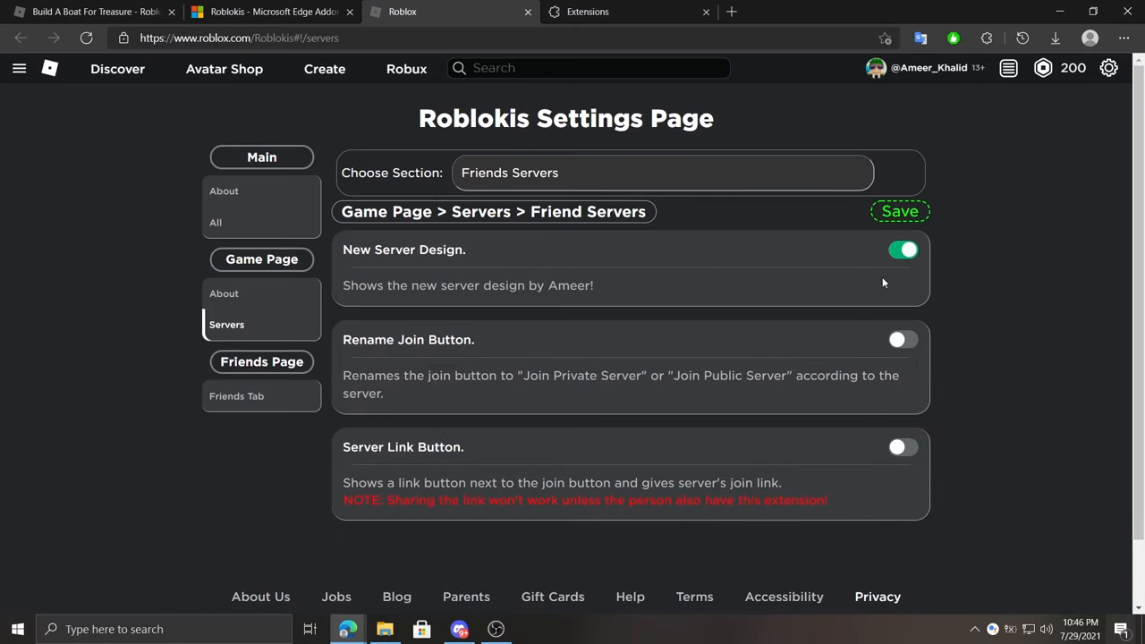
{"action": "left_click", "coordinate": [901, 340]}
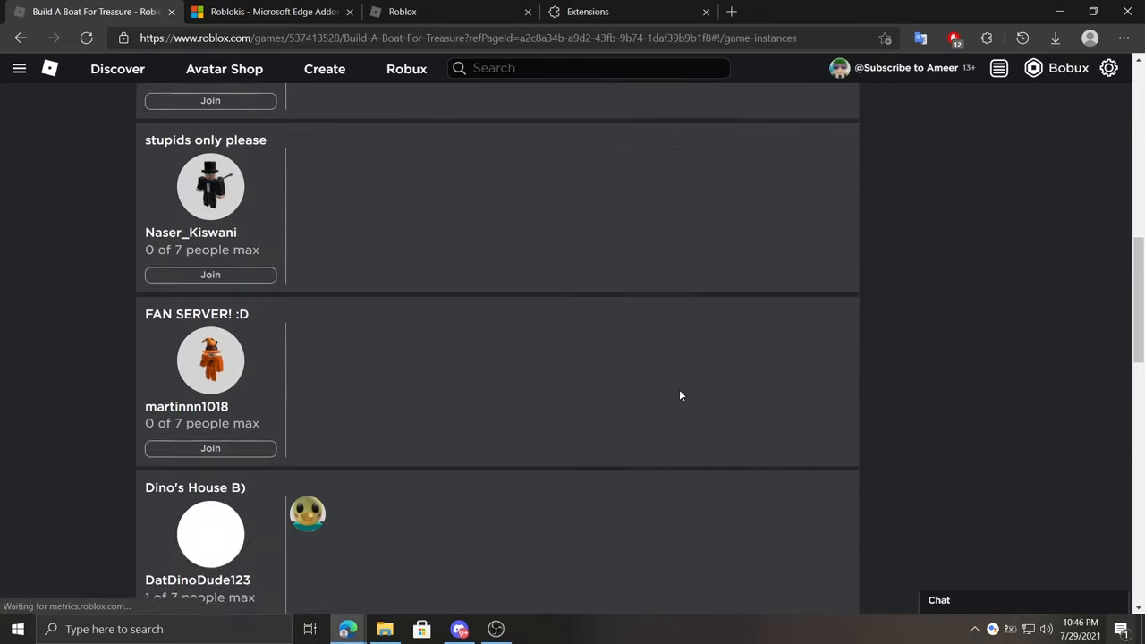
{"action": "scroll", "scroll_direction": "down", "scroll_amount": 3}
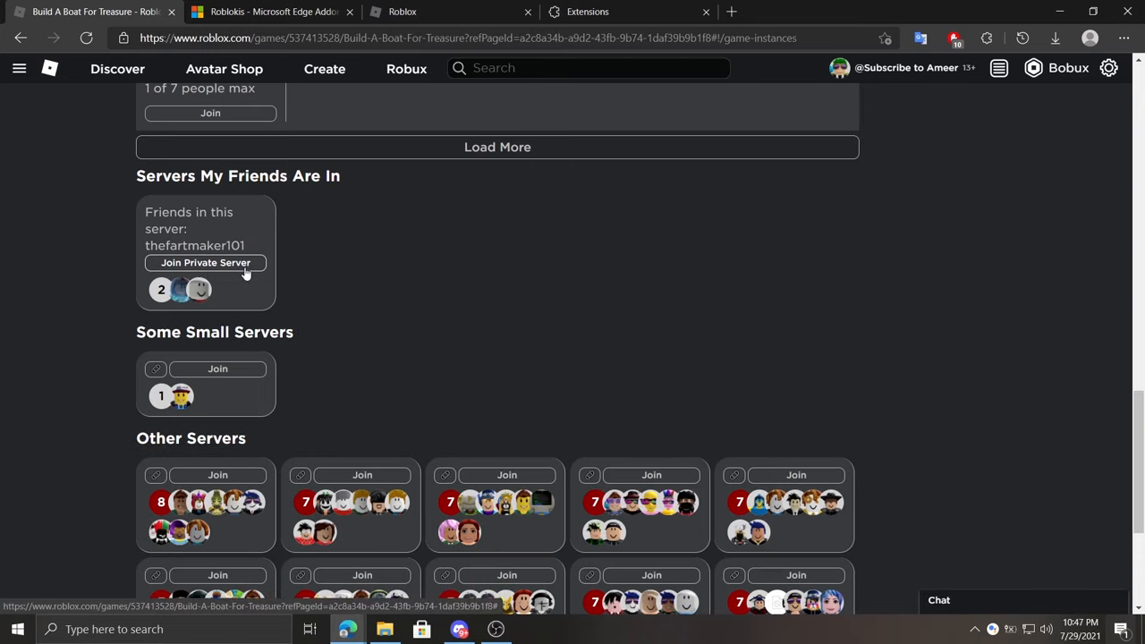
{"action": "mouse_move", "coordinate": [206, 266]}
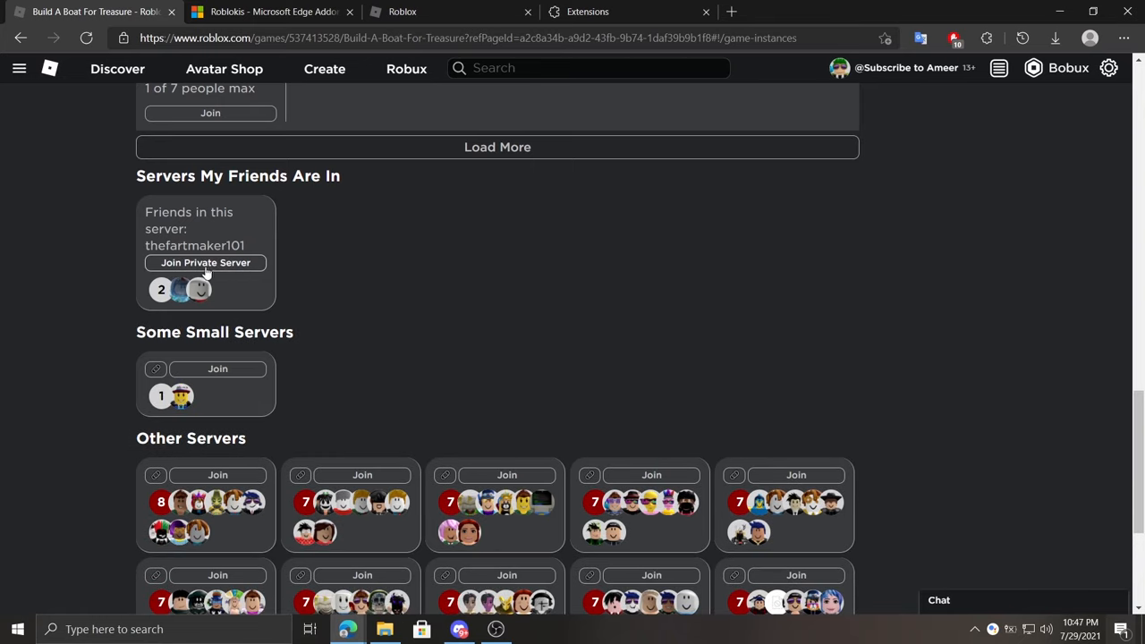
{"action": "mouse_move", "coordinate": [279, 270]}
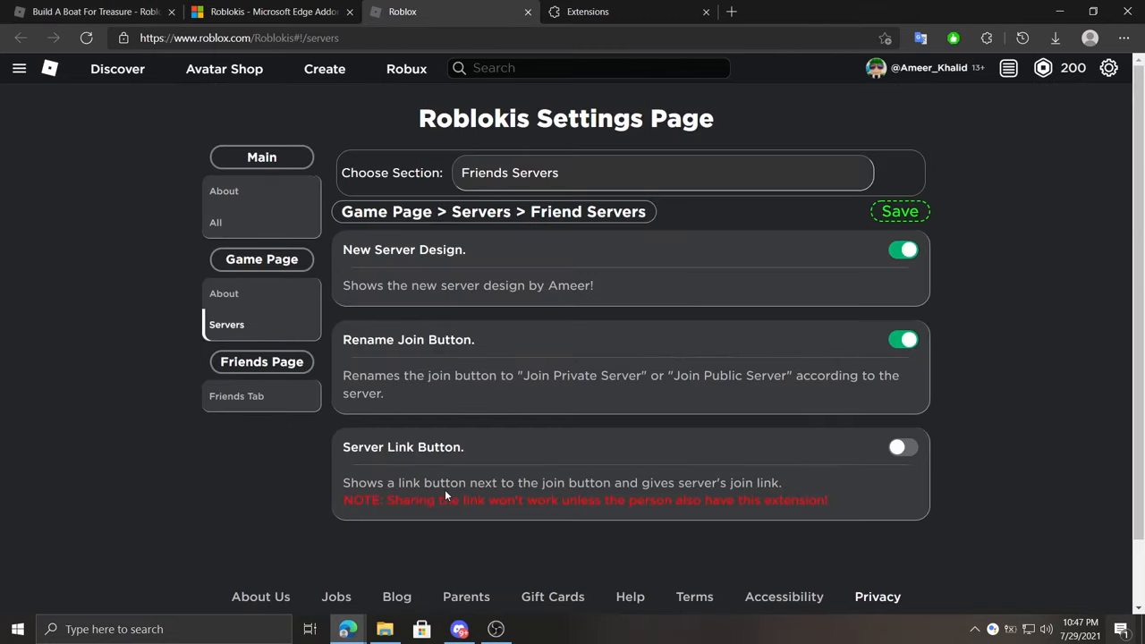
{"action": "left_click", "coordinate": [903, 447]}
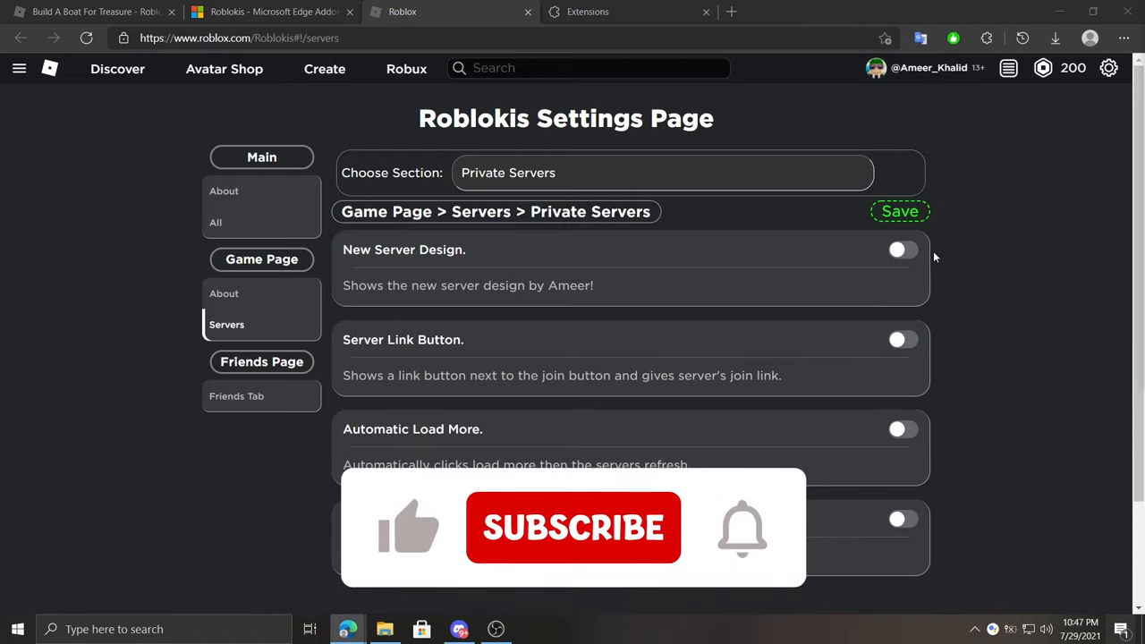
- Enable New Server Design and Server Link Button for private servers, then check the game's private server list
{"action": "left_click", "coordinate": [901, 250]}
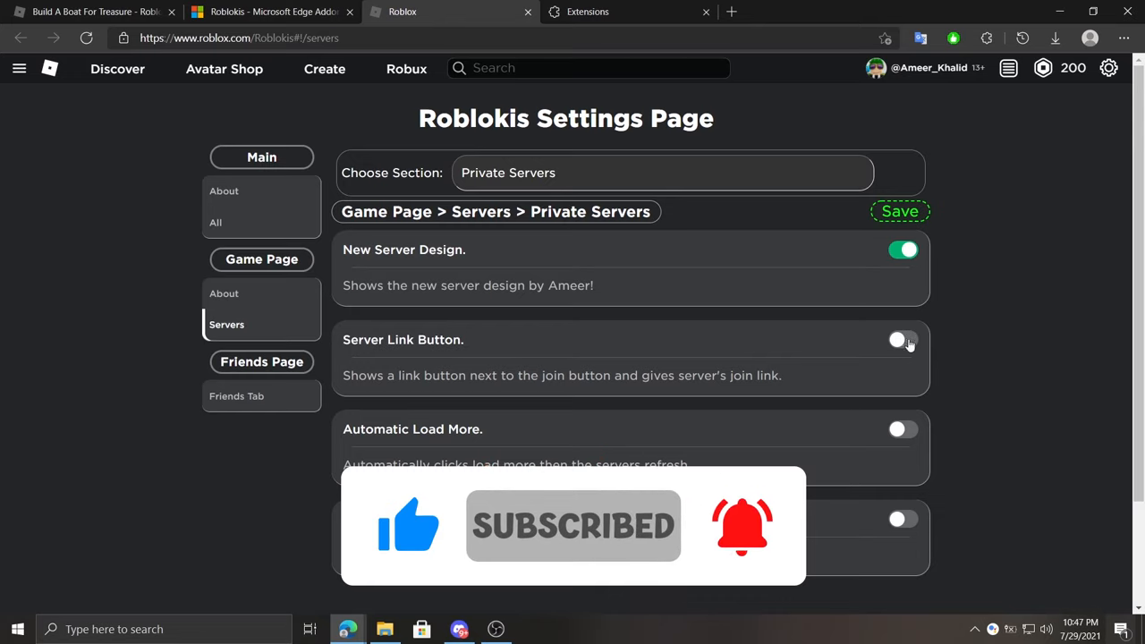
{"action": "left_click", "coordinate": [902, 340]}
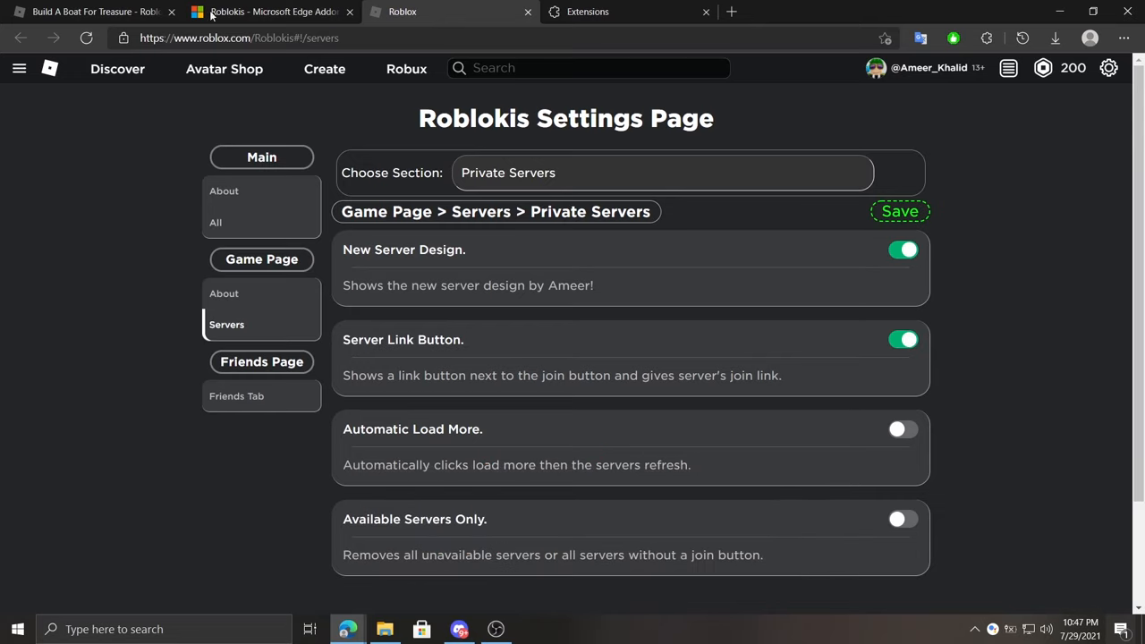
{"action": "left_click", "coordinate": [89, 13]}
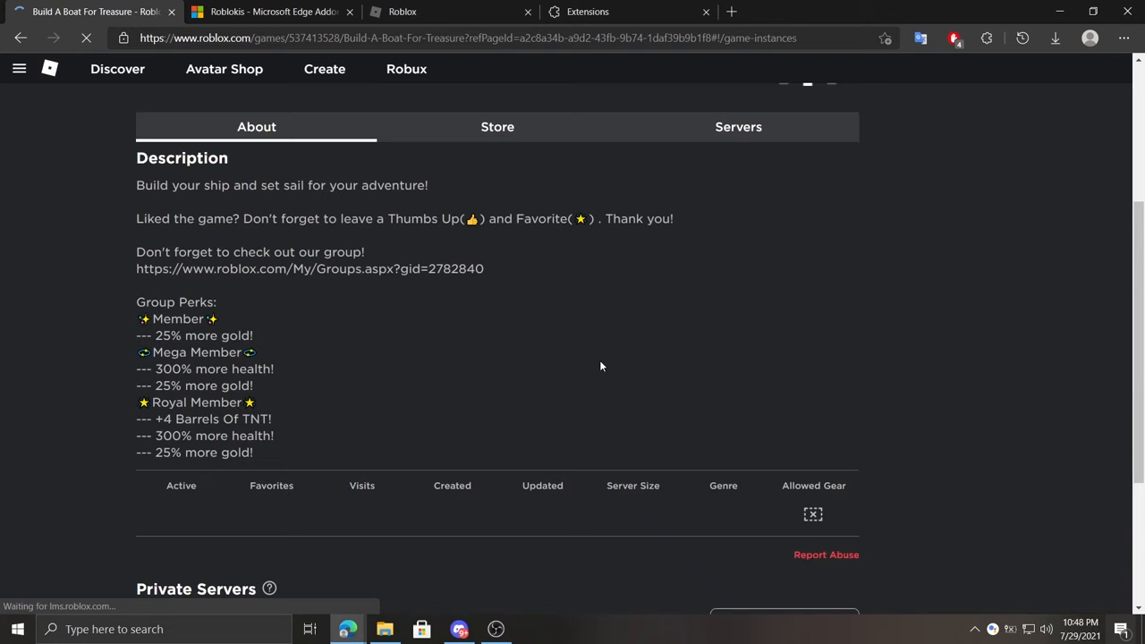
{"action": "left_click", "coordinate": [736, 125]}
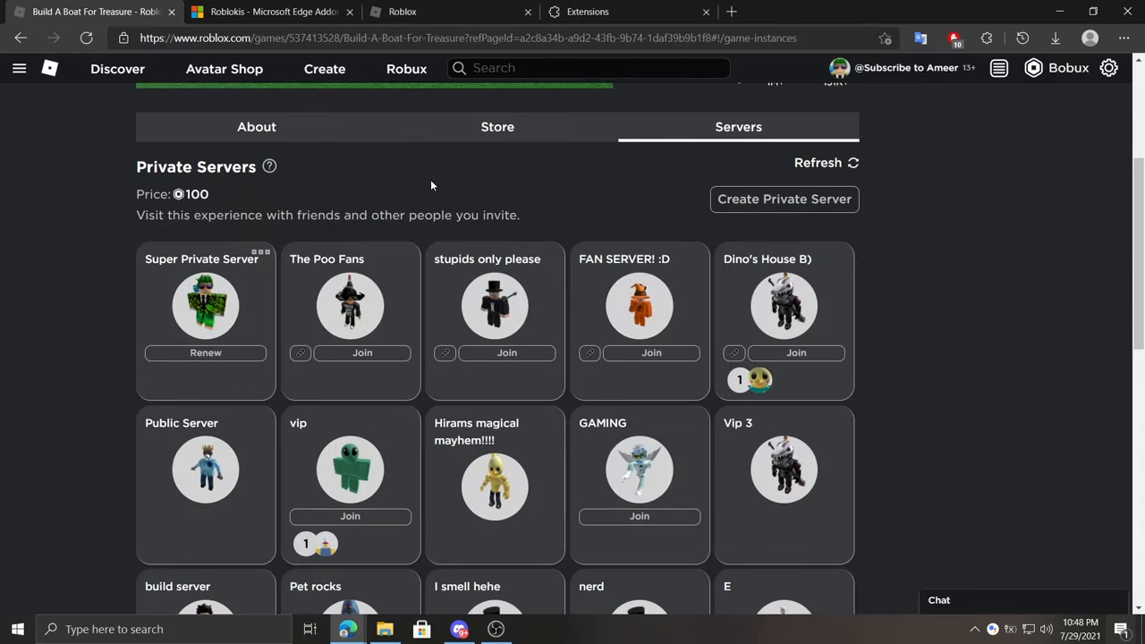
{"action": "scroll", "scroll_direction": "down", "scroll_amount": 3}
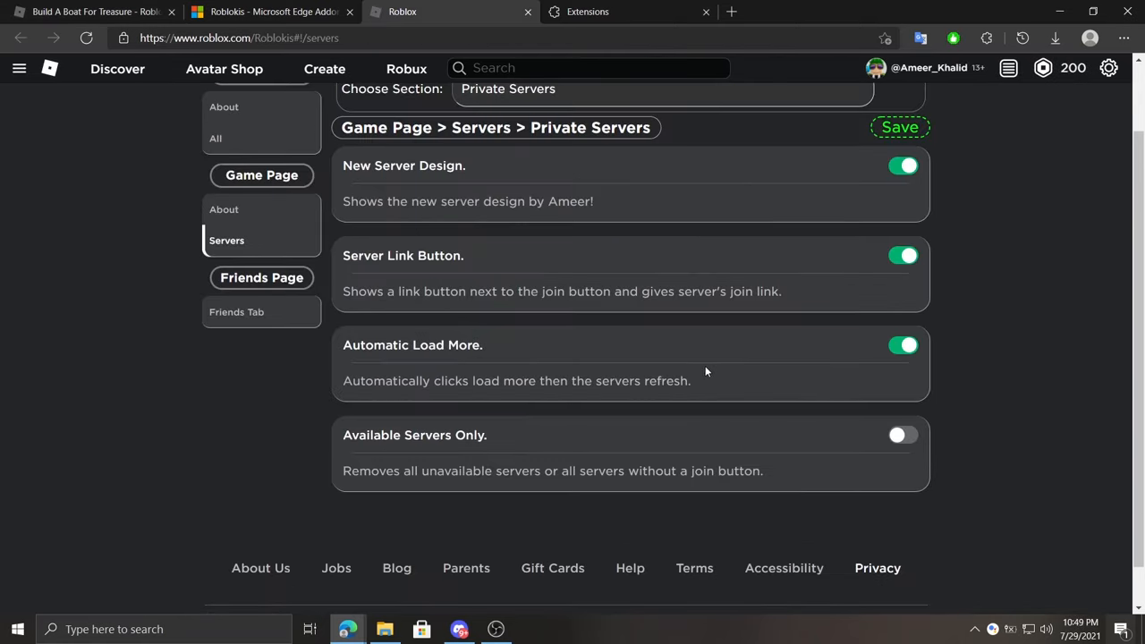
{"action": "mouse_move", "coordinate": [842, 397]}
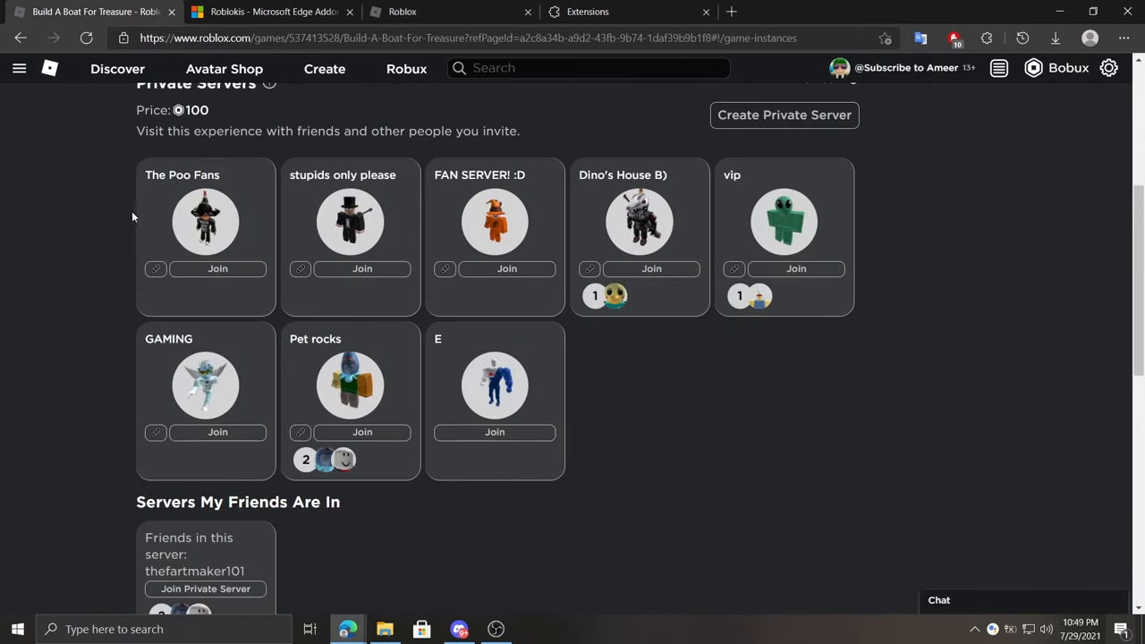
{"action": "mouse_move", "coordinate": [704, 304]}
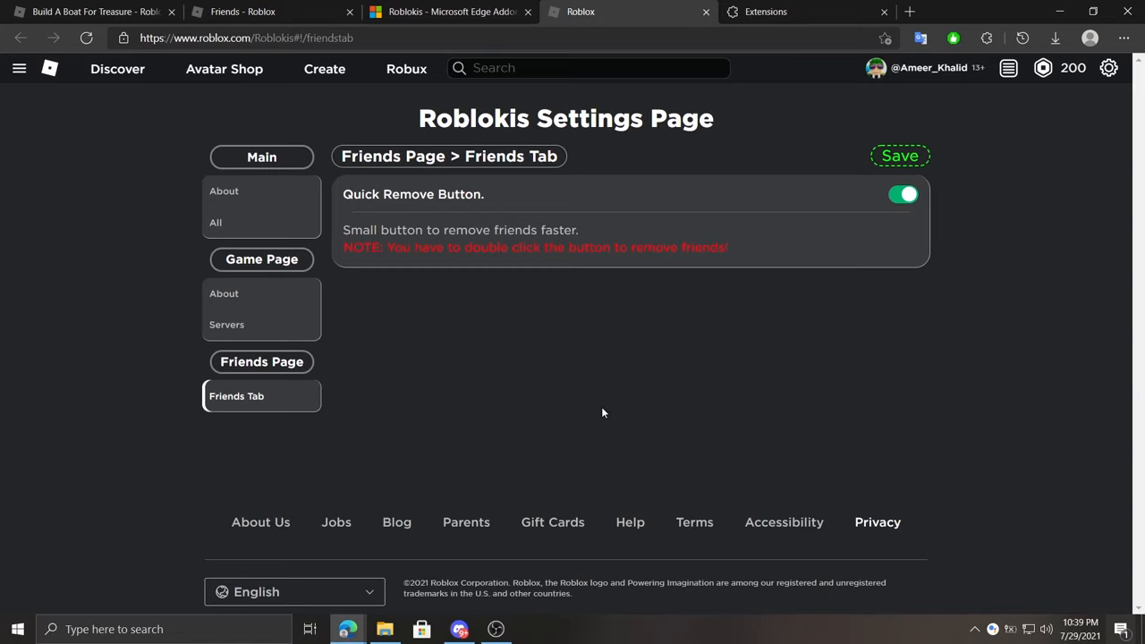
{"action": "mouse_move", "coordinate": [603, 239]}
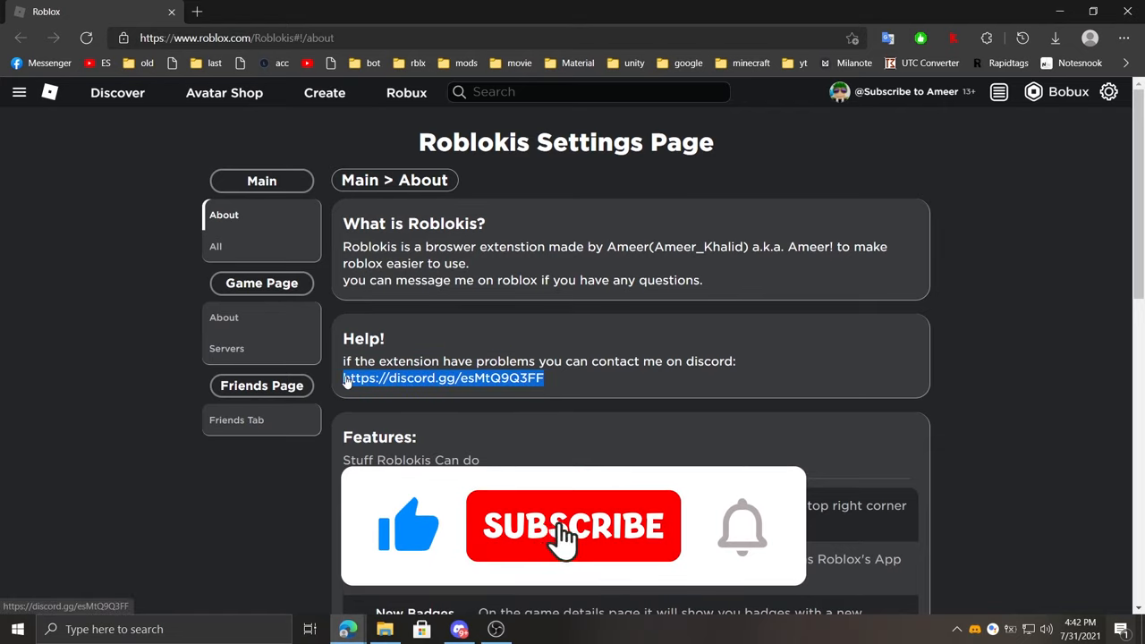
- Save the Quick Remove Button setting for the Friends Tab
{"action": "left_click", "coordinate": [572, 525]}
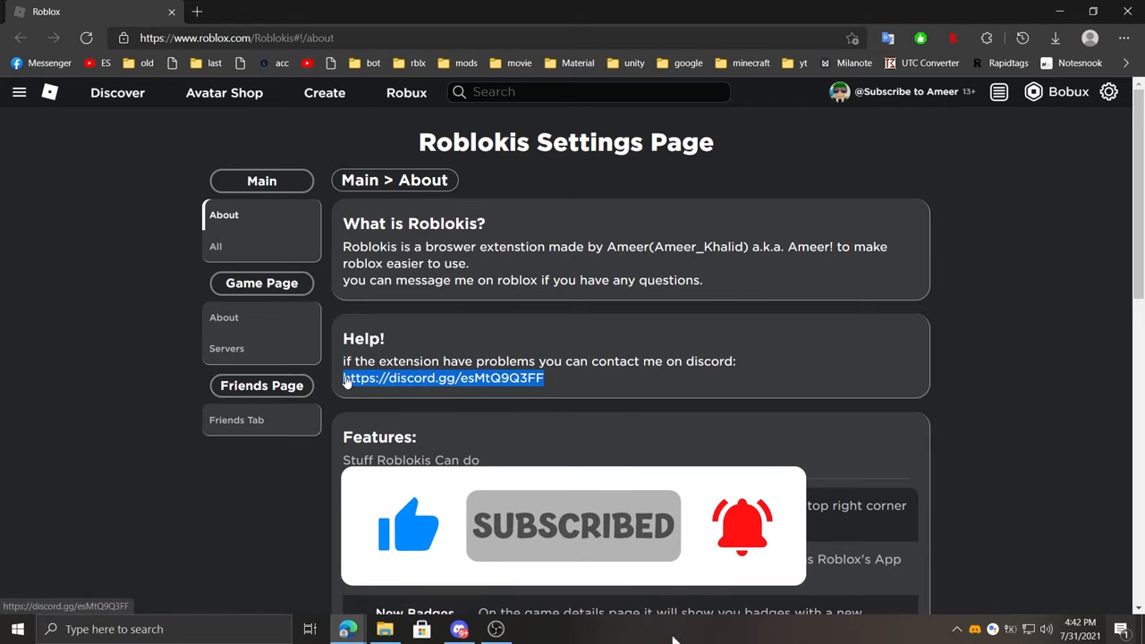